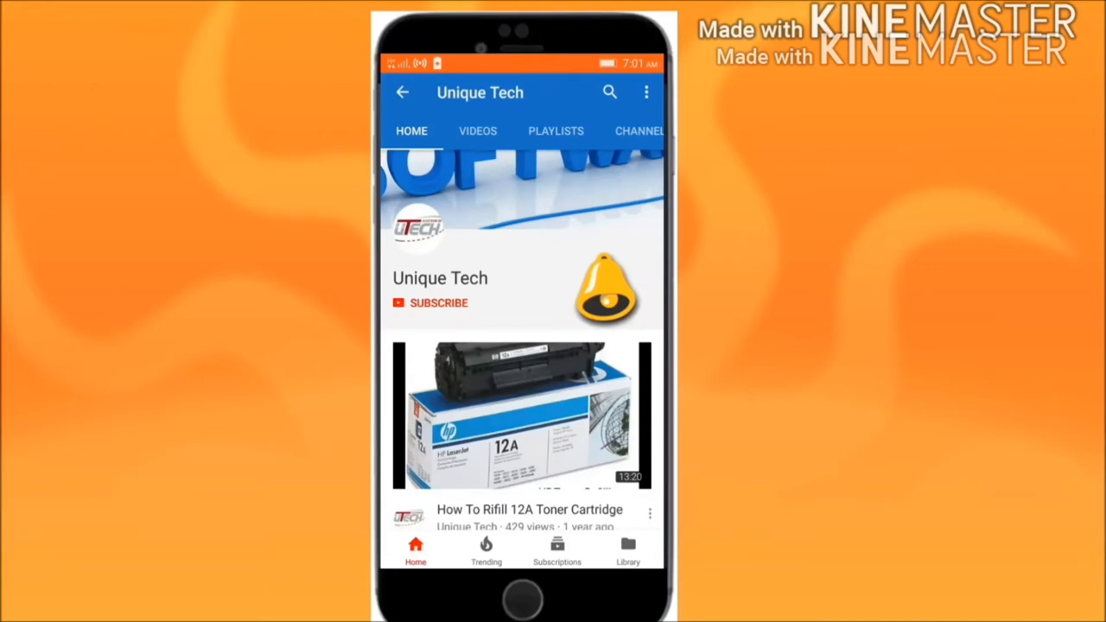
- Buy the $9.99 bundle of all three LaptopMedia display profiles via its BUY NOW button
click(439, 303)
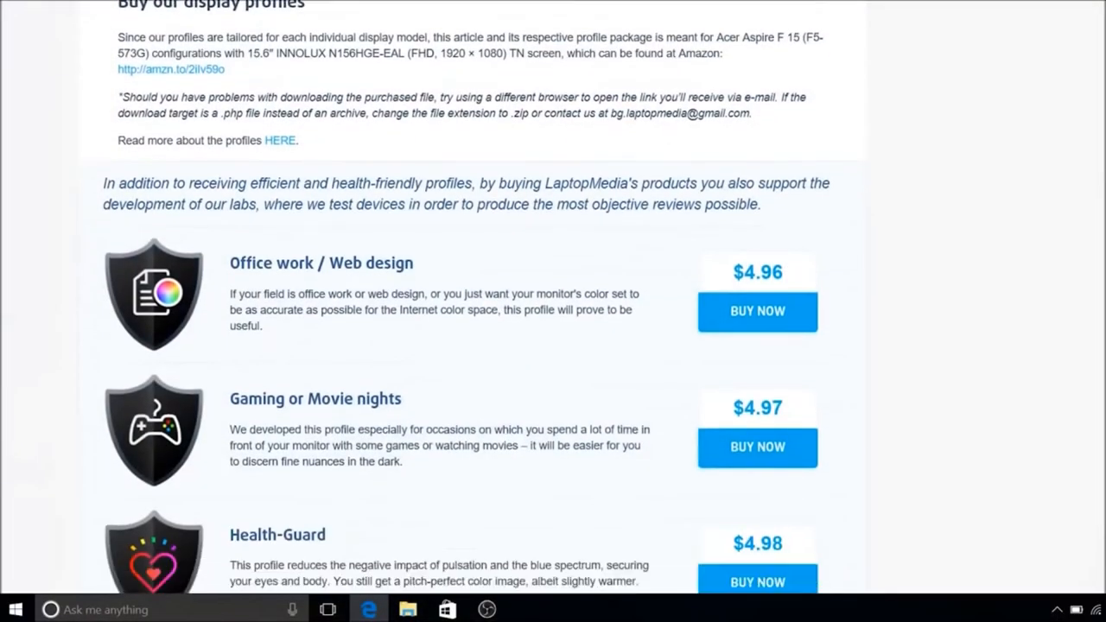
scroll(down, 3)
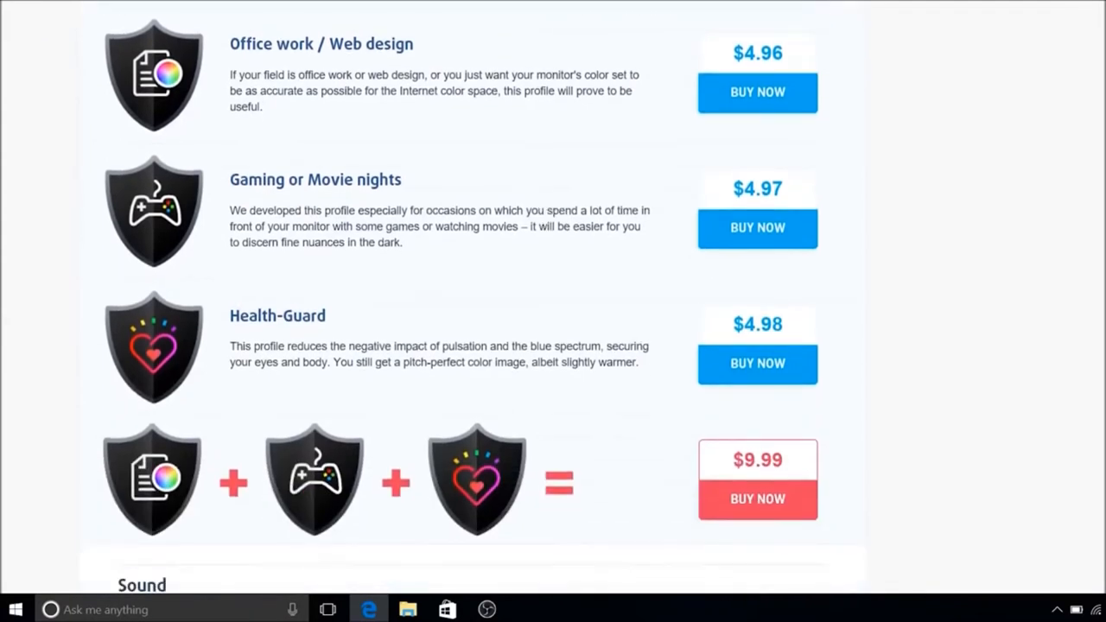
click(757, 497)
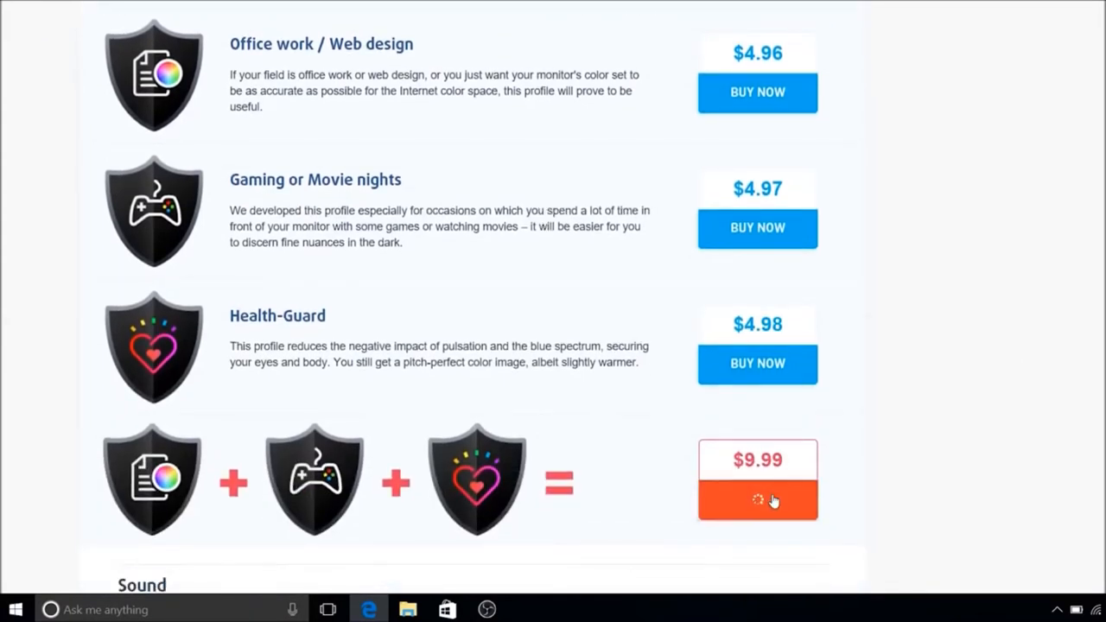
click(757, 500)
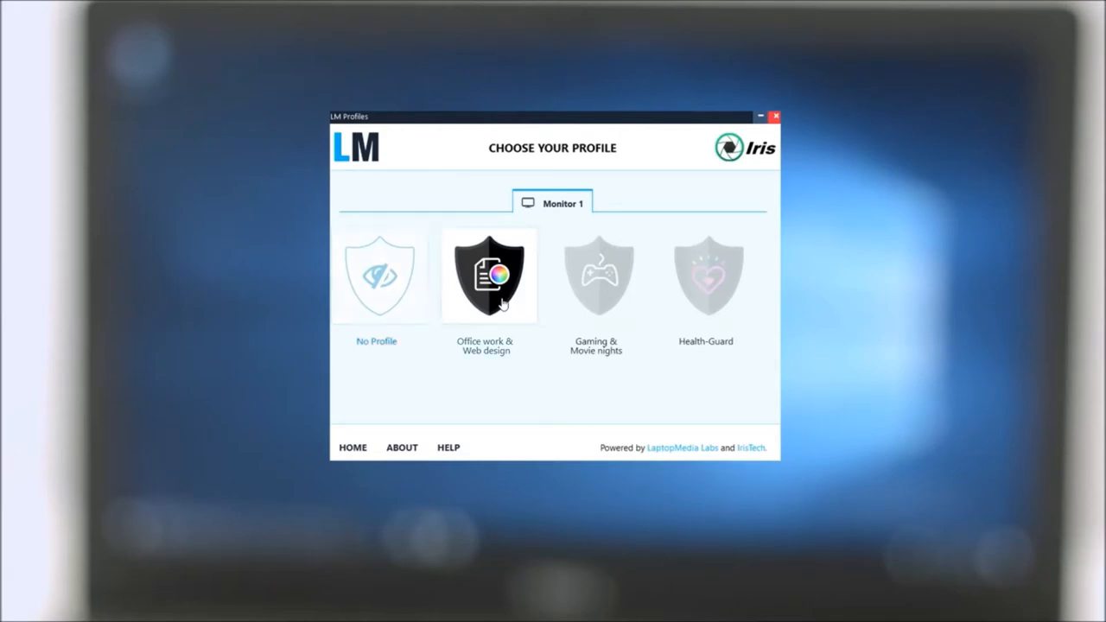
- Apply the Office work & Web design profile to Monitor 1
click(487, 274)
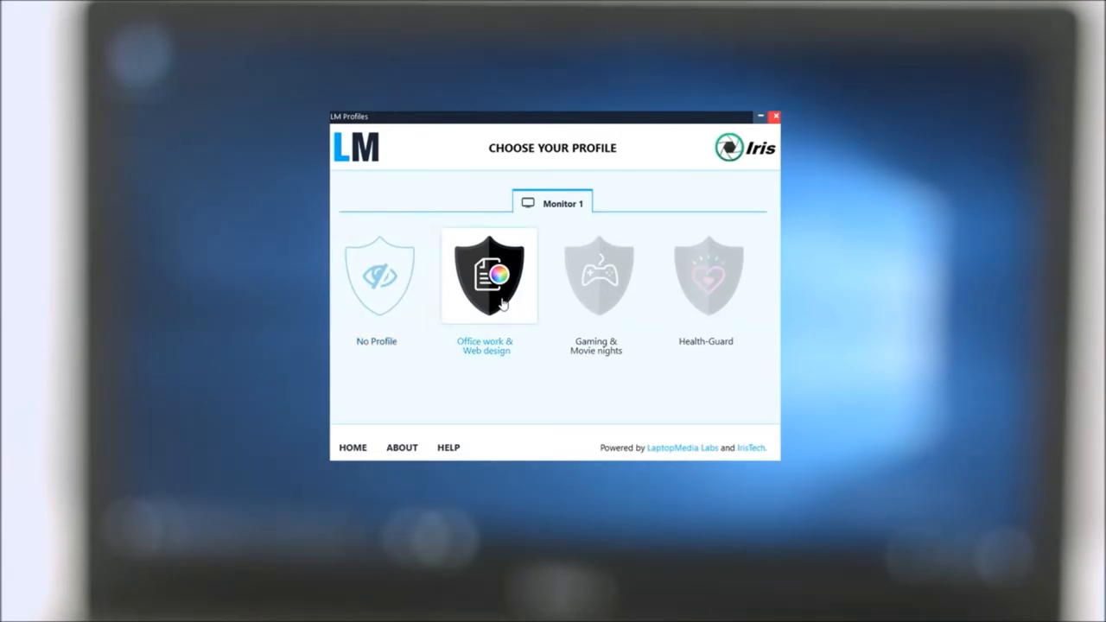
click(487, 275)
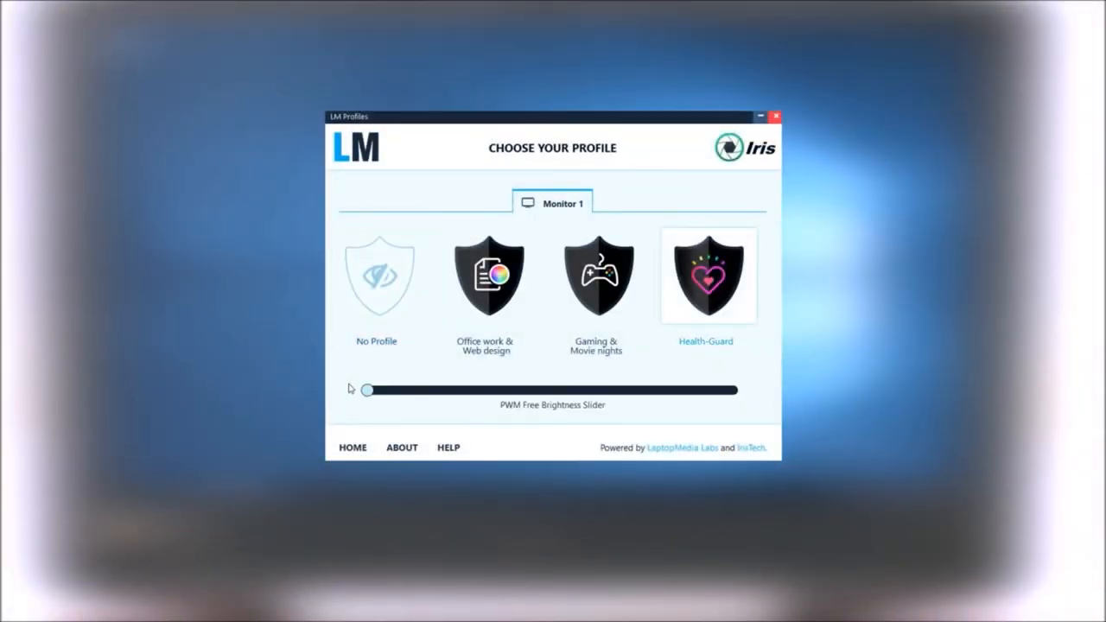
- Drag the PWM Free Brightness Slider to about two-thirds with Health-Guard applied
drag(366, 391, 615, 391)
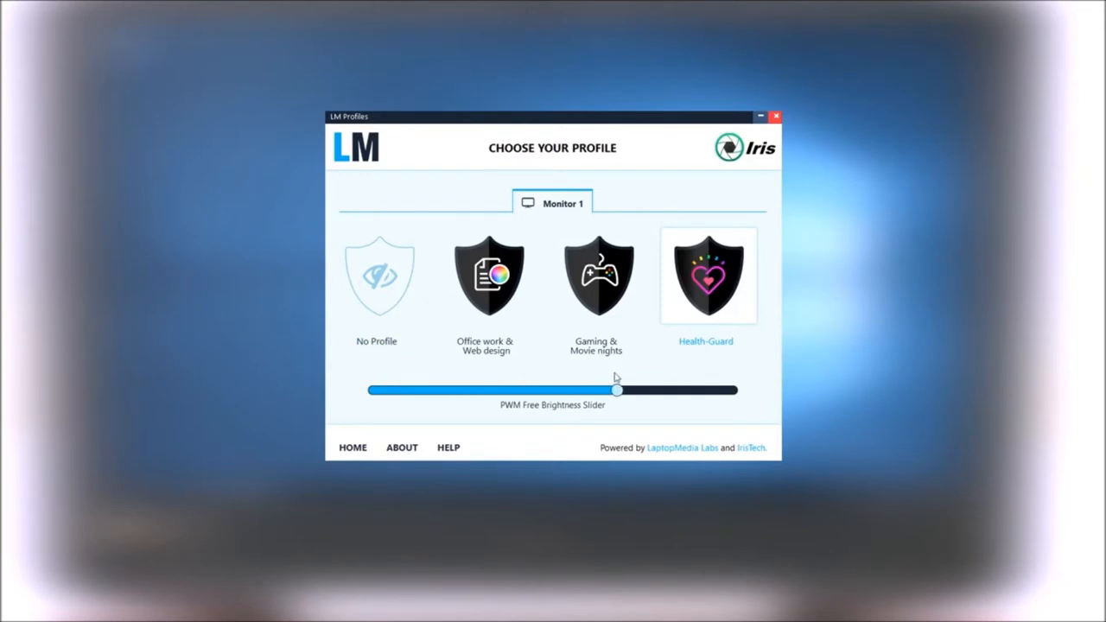
drag(615, 390, 734, 390)
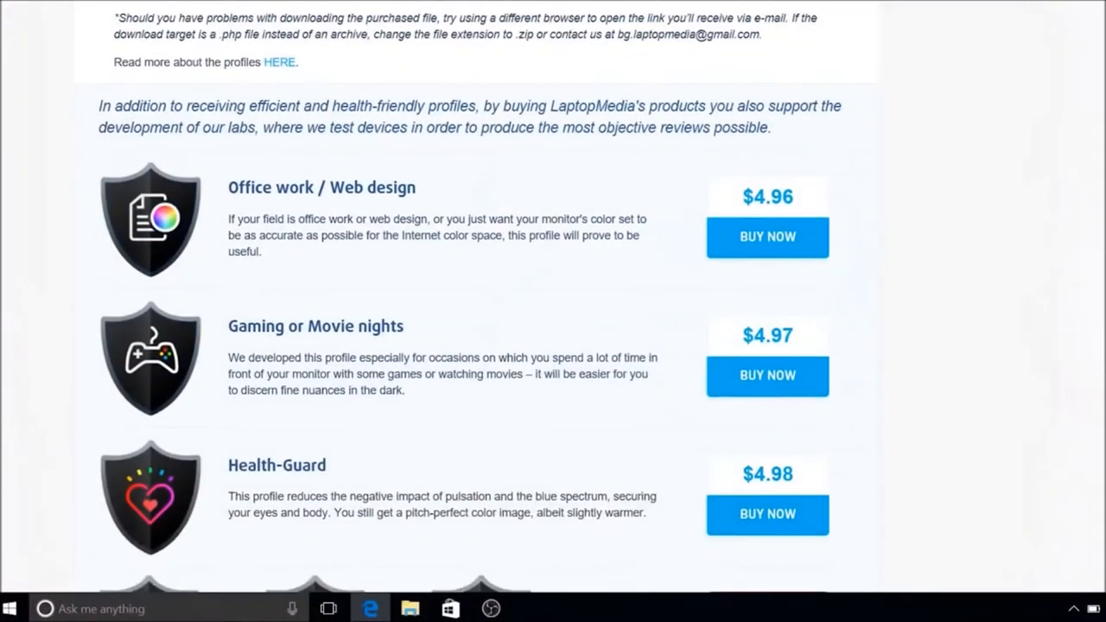
- Scroll to the profile purchase section showing the three offers and the $9.99 bundle
scroll(down, 3)
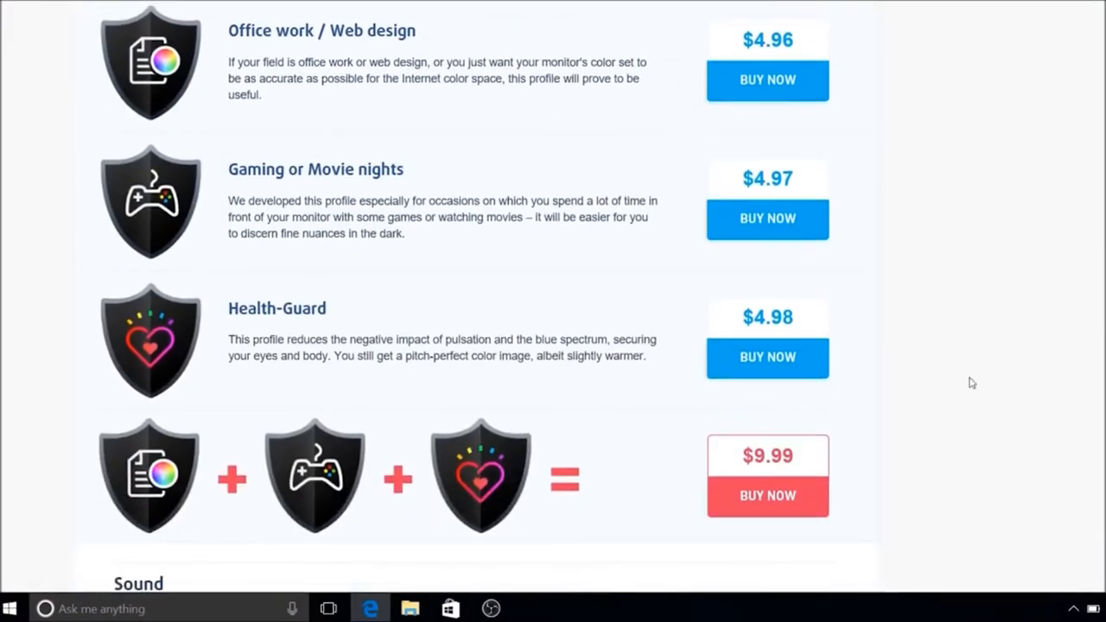
click(768, 496)
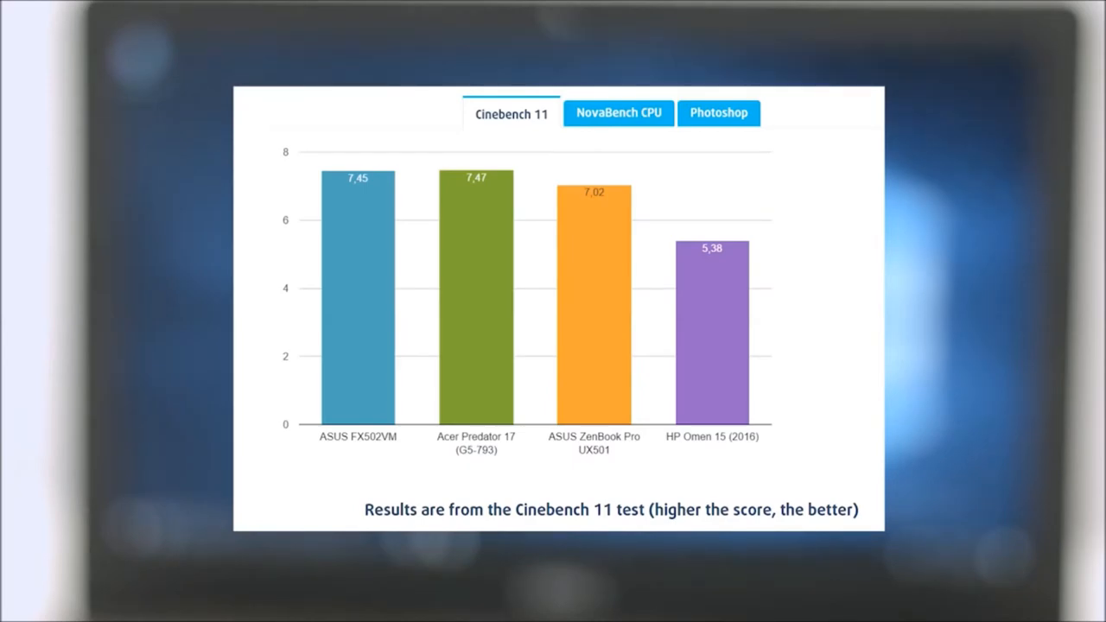
- Show the NovaBench CPU chart, then the Photoshop chart comparing the four laptops
click(619, 114)
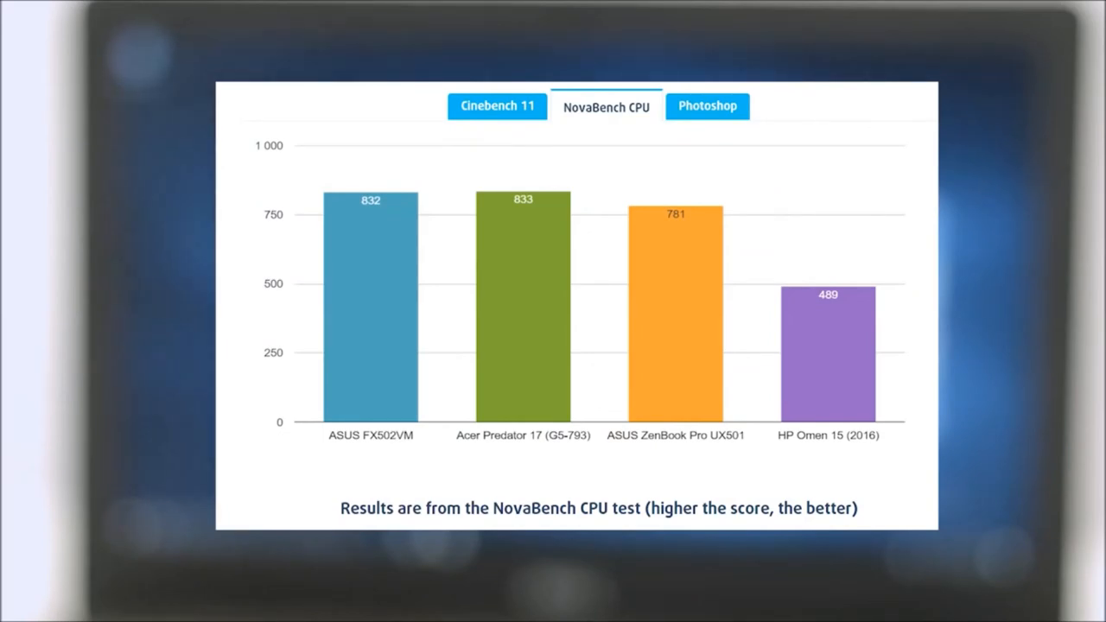
click(707, 106)
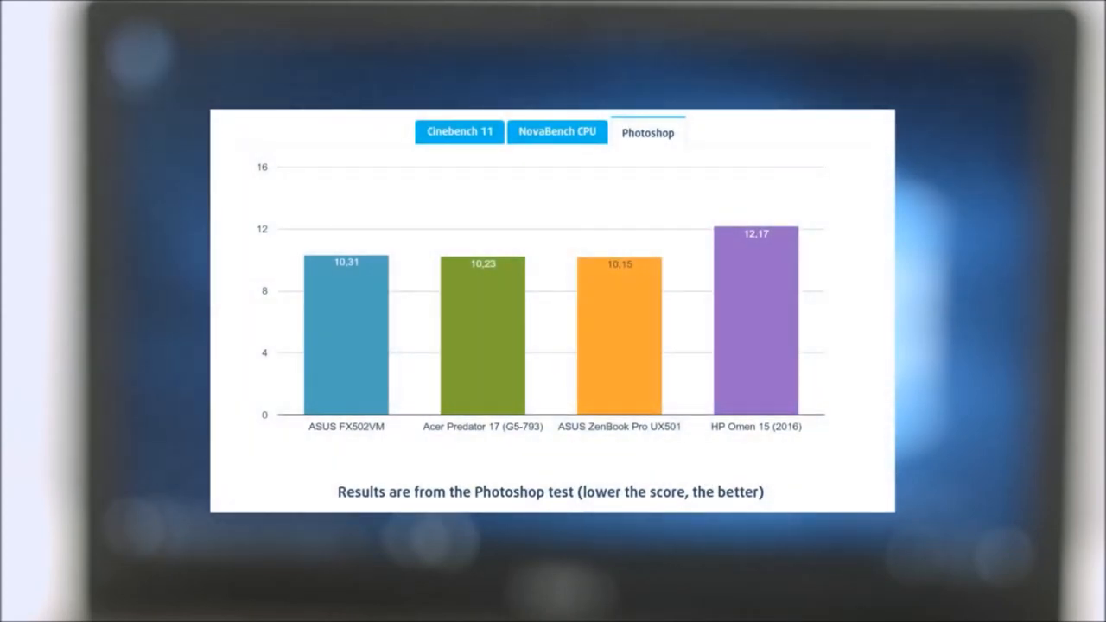